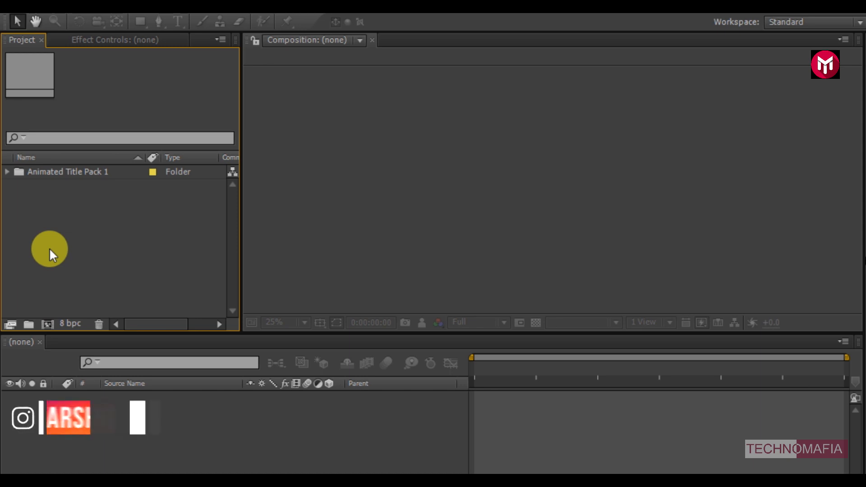
Step: Open the Title 2 composition from Animated Title Pack 1 > Titles
click(6, 172)
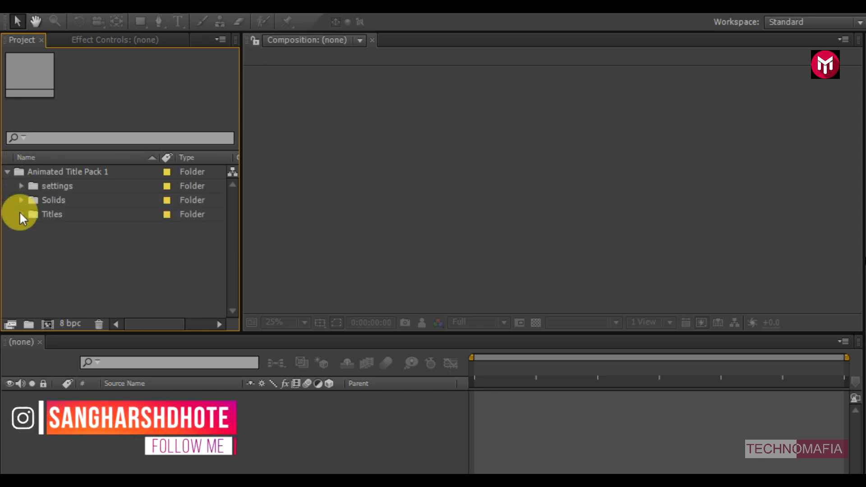
click(20, 214)
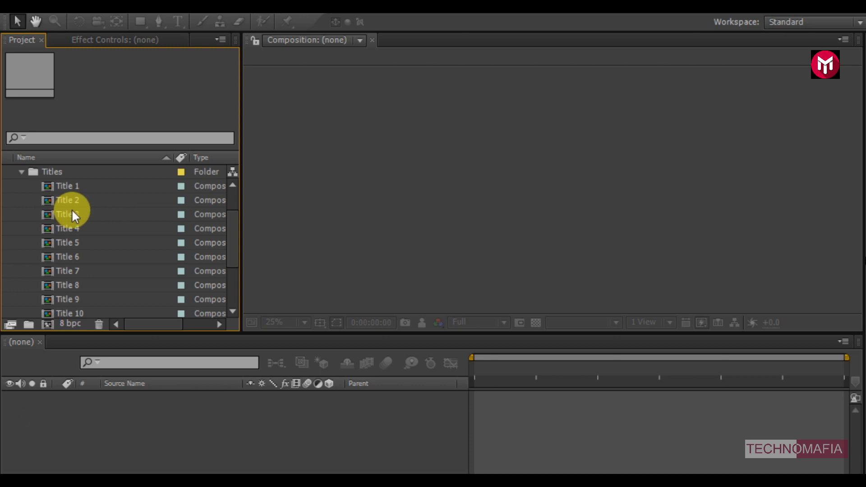
scroll(down, 3)
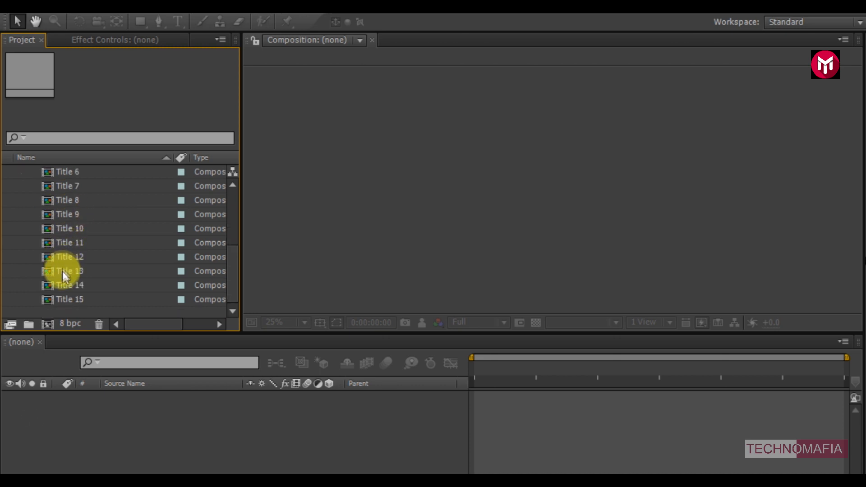
click(68, 200)
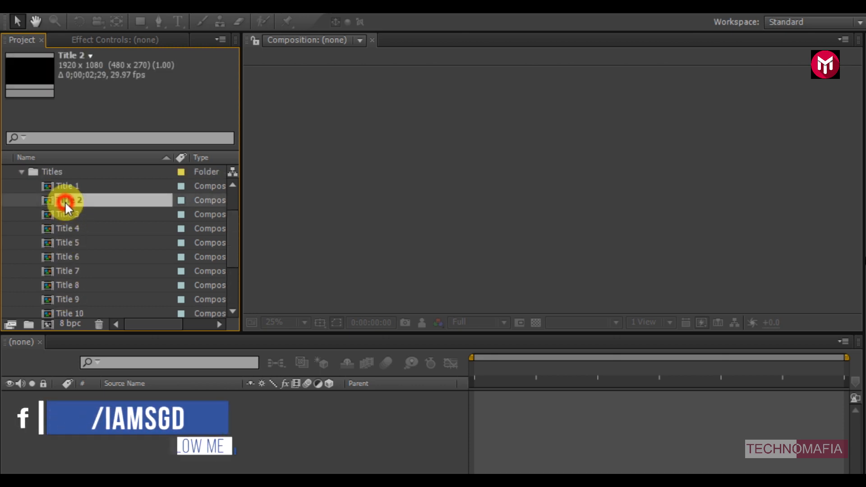
double_click(69, 199)
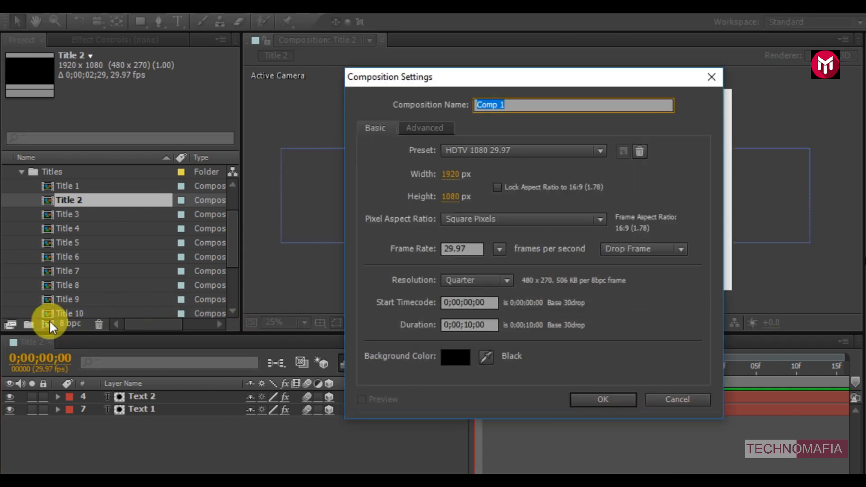
Step: Name the new 1920×1080, 10-second composition 'Media' and confirm it
text(Media)
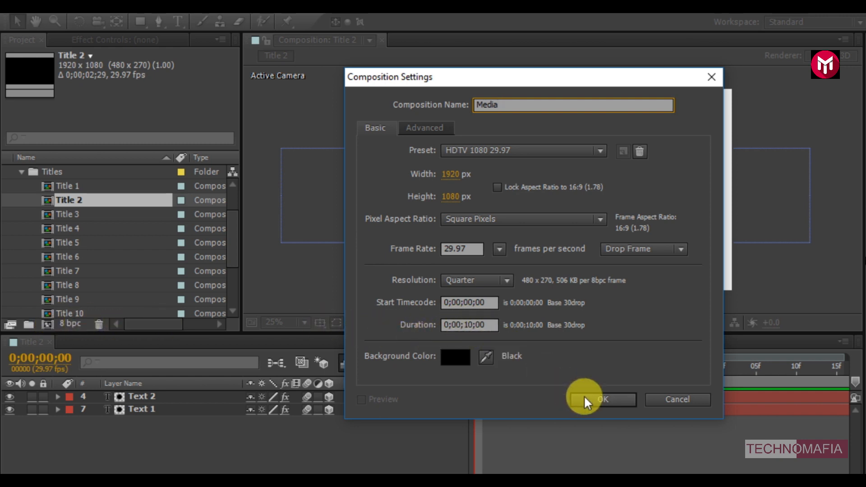
click(601, 399)
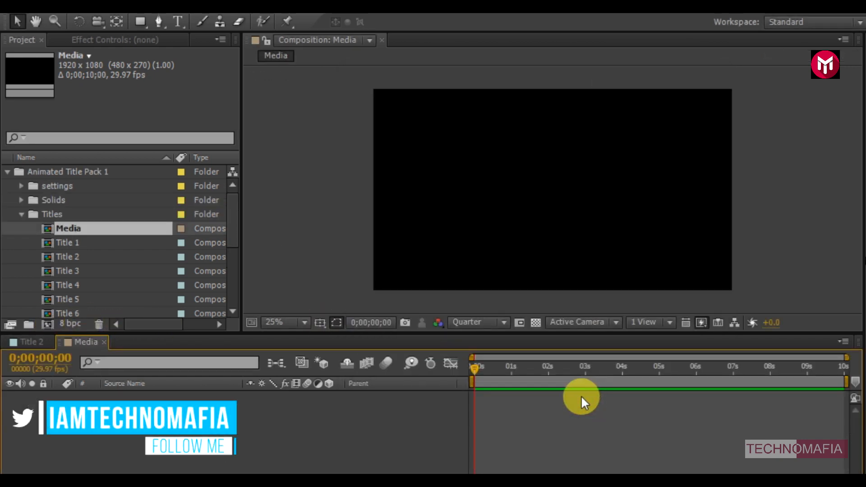
scroll(down, 3)
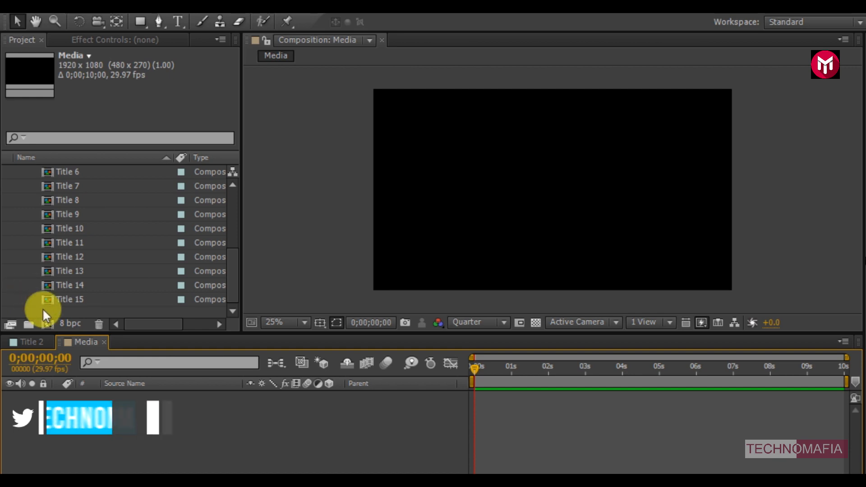
Step: Import Beach Proposal.mp4 via Import > File and add it to Media
right_click(45, 314)
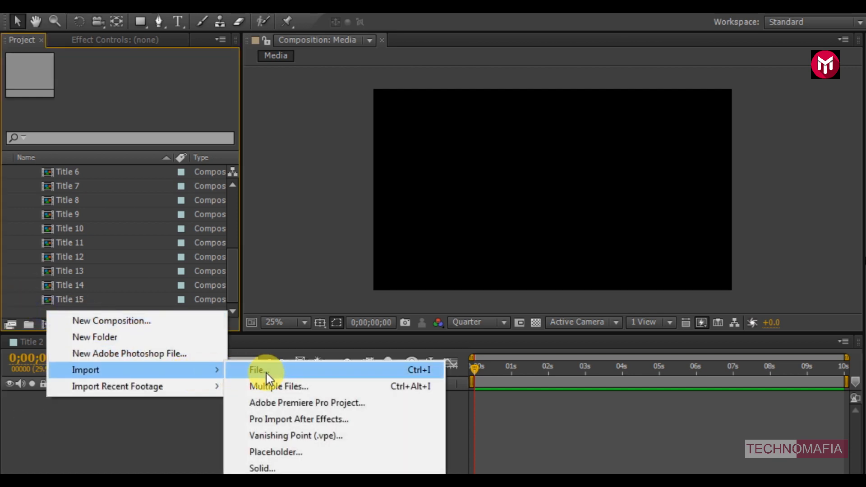
click(257, 369)
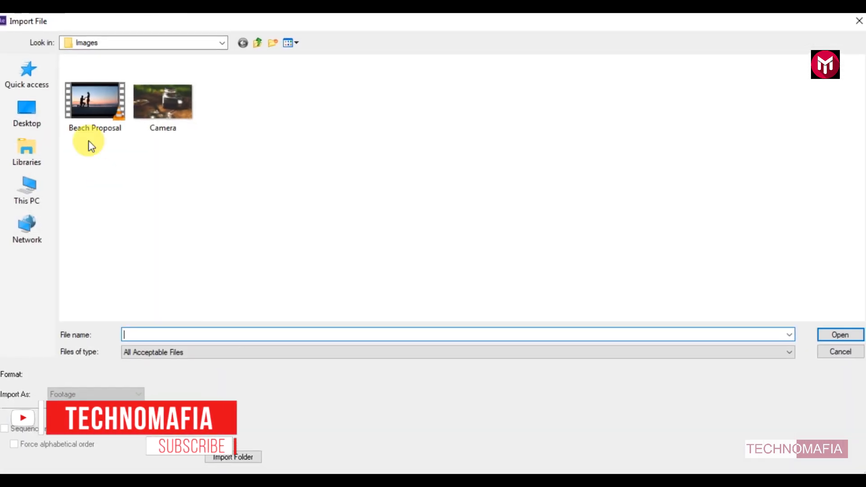
click(94, 102)
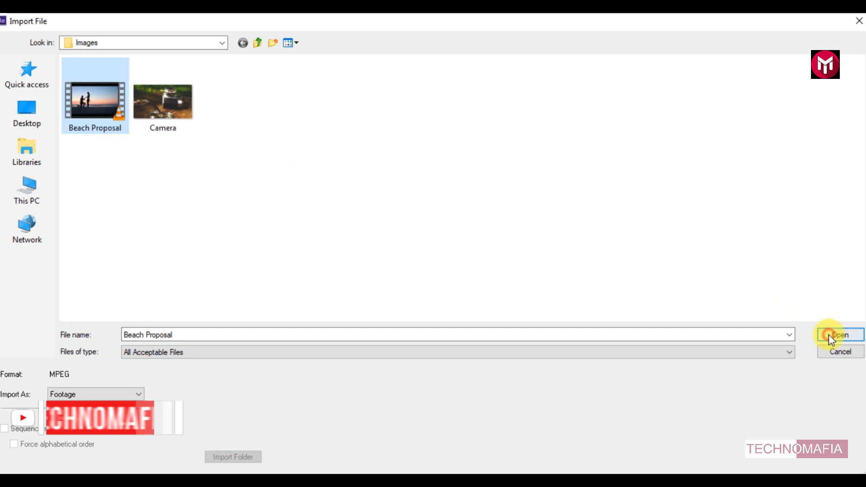
click(839, 335)
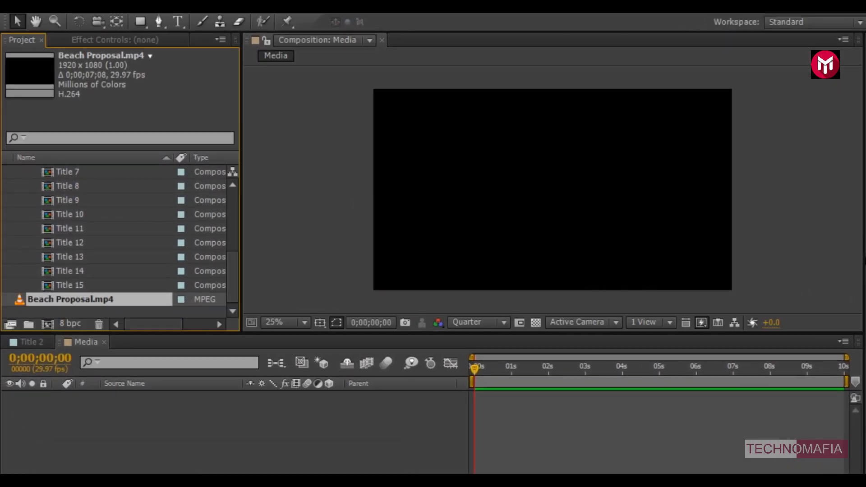
click(74, 298)
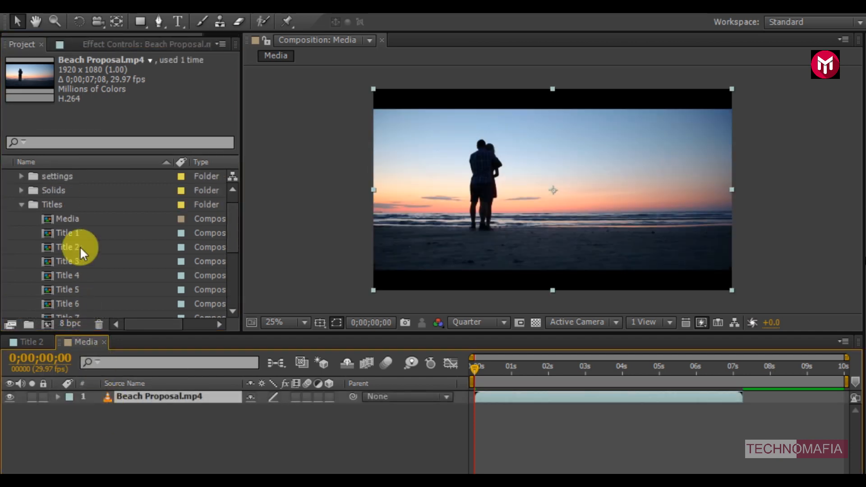
Step: Place Title 2 above Beach Proposal.mp4 in Media and open Title 2
click(68, 246)
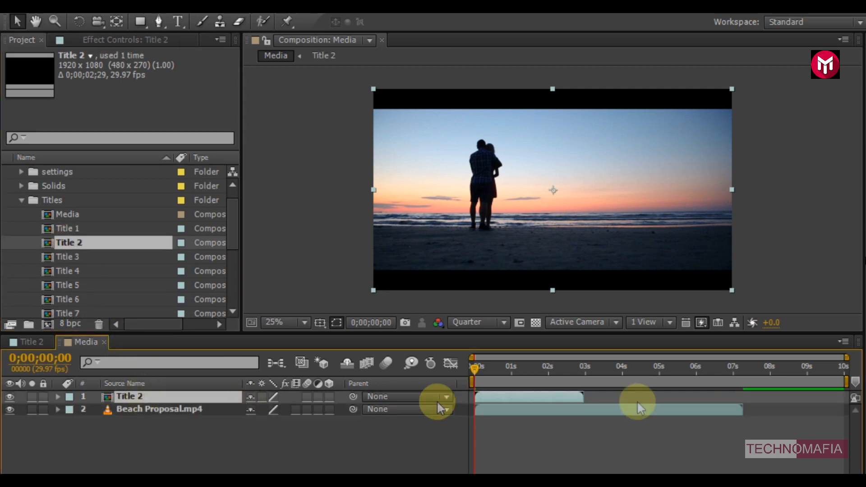
drag(638, 405, 696, 385)
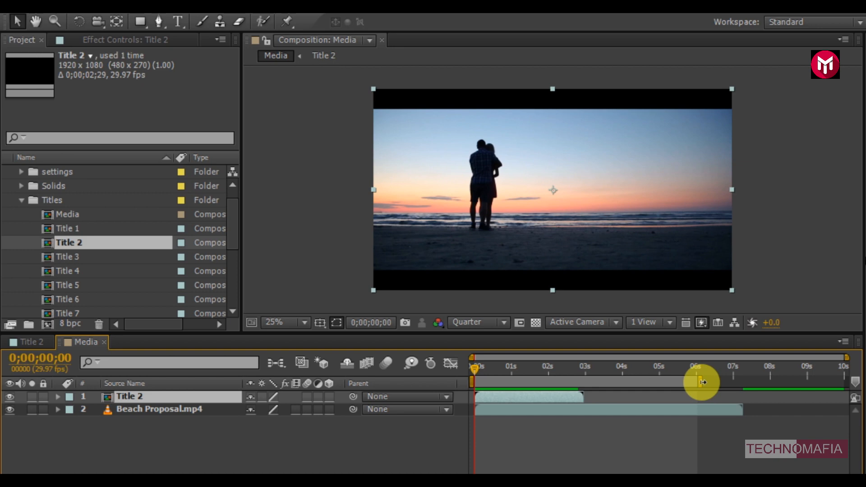
double_click(68, 243)
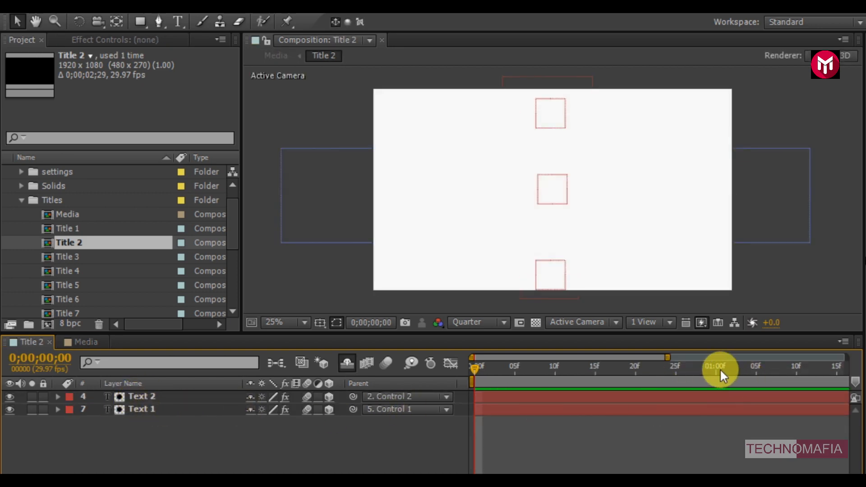
Step: Change the Title 2 text layers to read 'BEACH' and 'PROPOSAL'
click(138, 409)
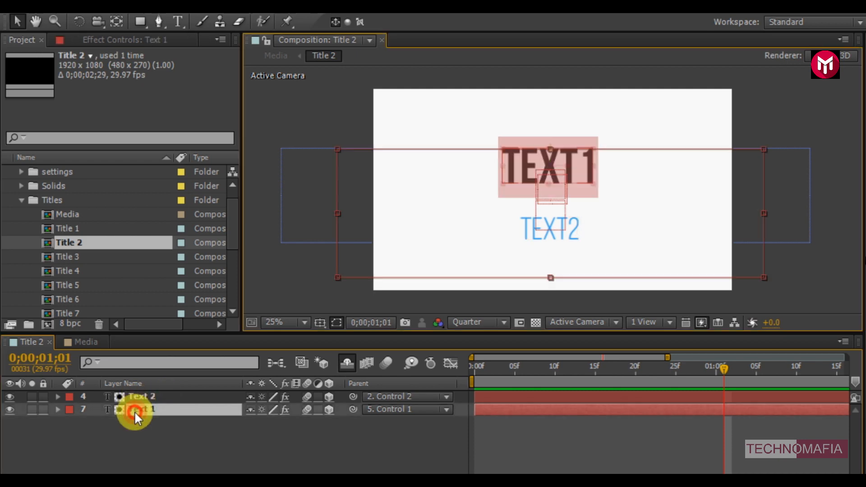
text(BEACH)
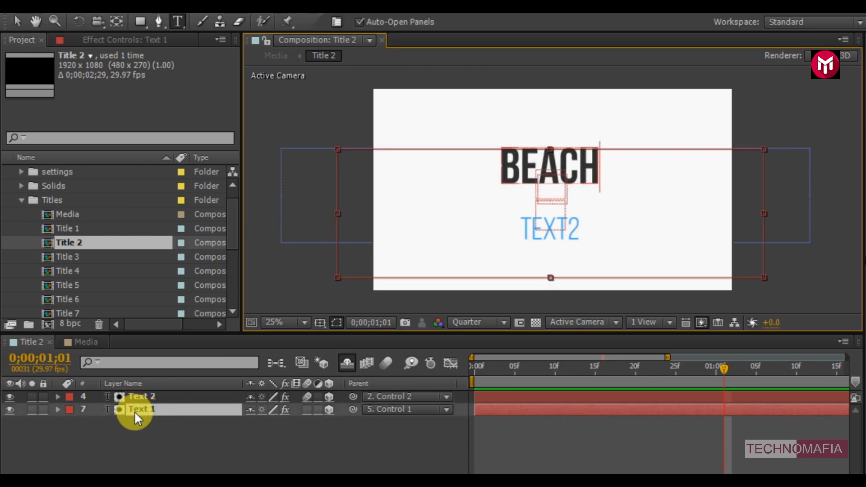
click(139, 397)
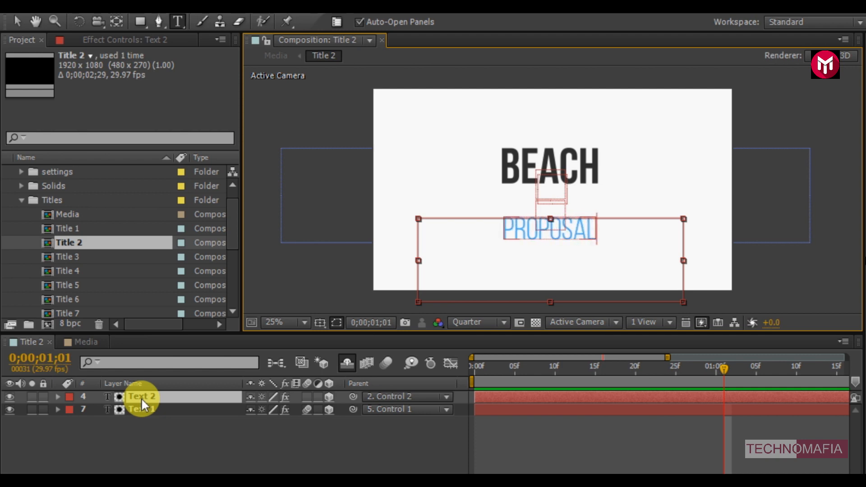
click(140, 434)
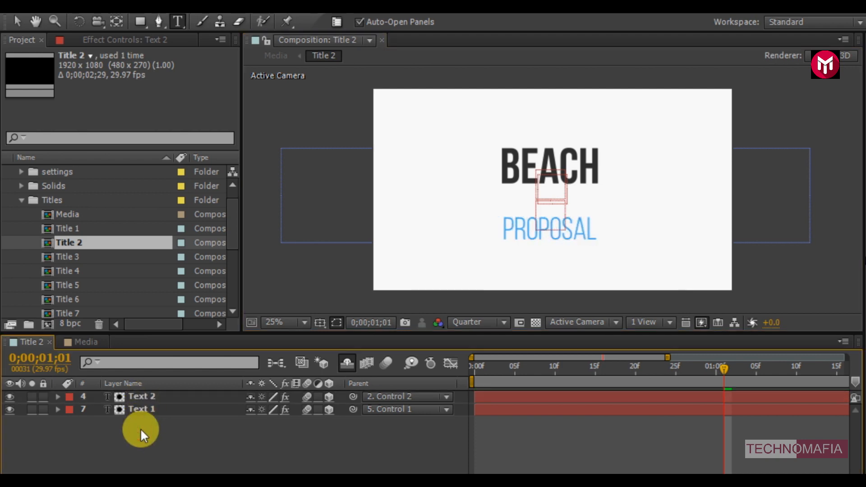
click(83, 342)
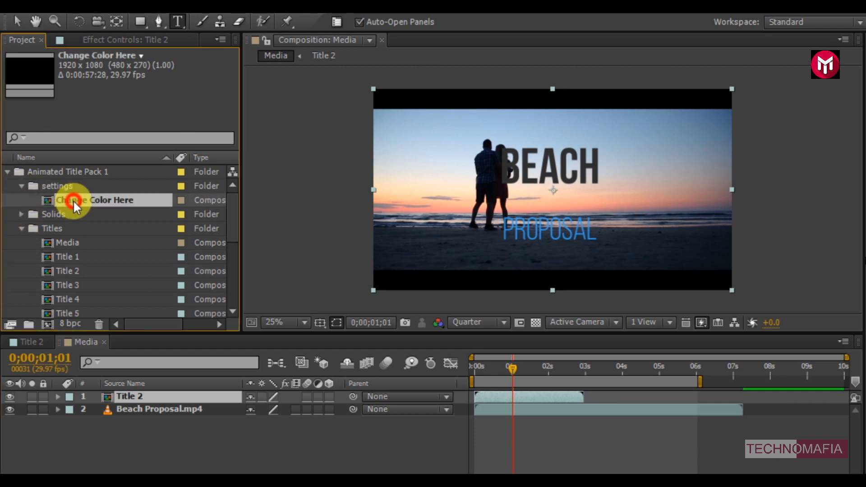
Step: In Change Color Here, set Text Color 1 to white and Text Color 2 to yellow
double_click(93, 200)
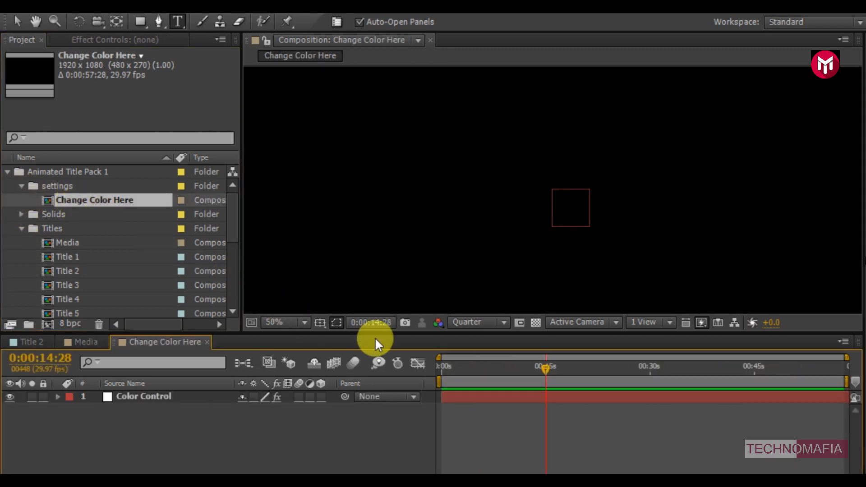
click(143, 395)
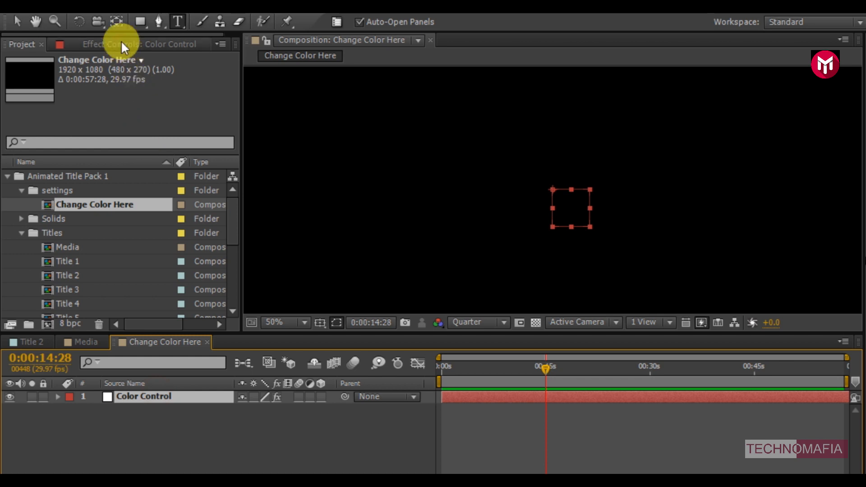
click(139, 45)
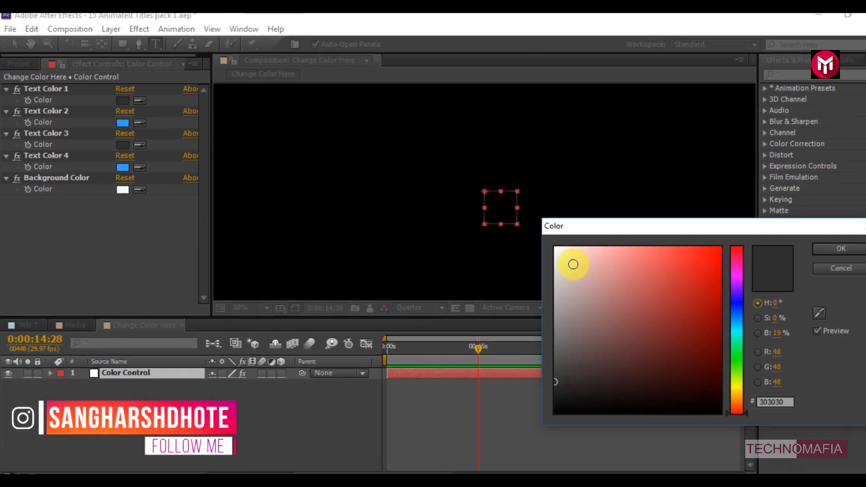
click(839, 248)
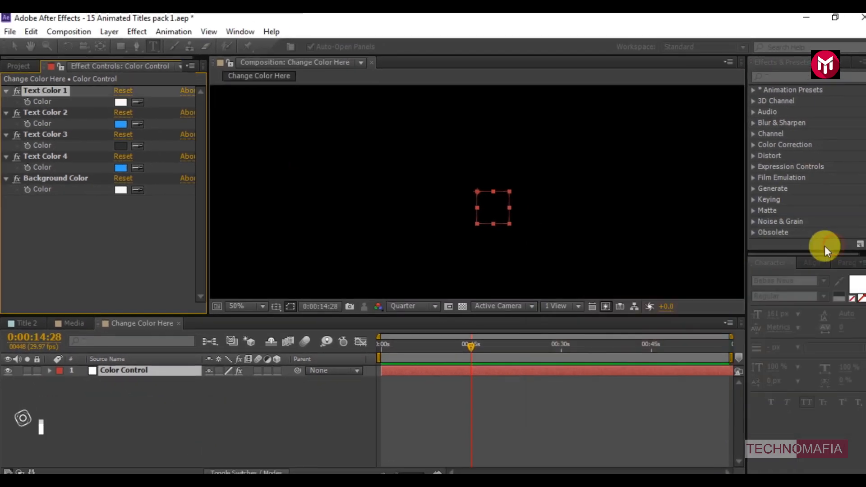
click(120, 189)
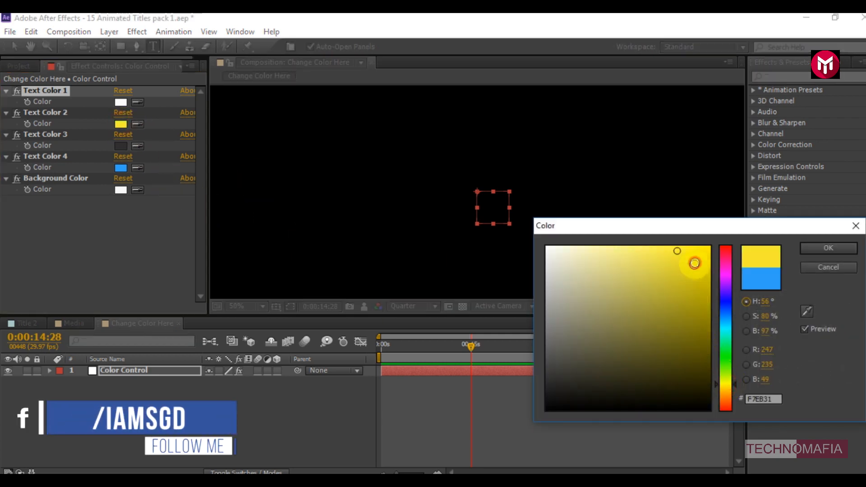
click(828, 247)
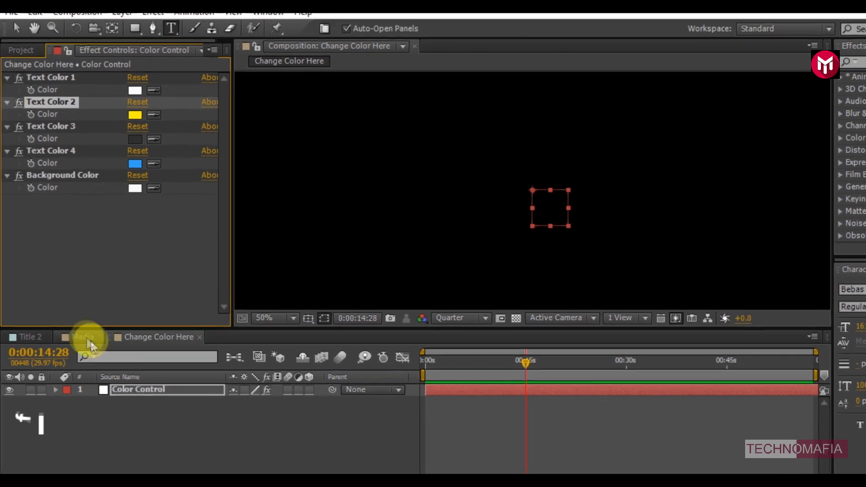
click(89, 341)
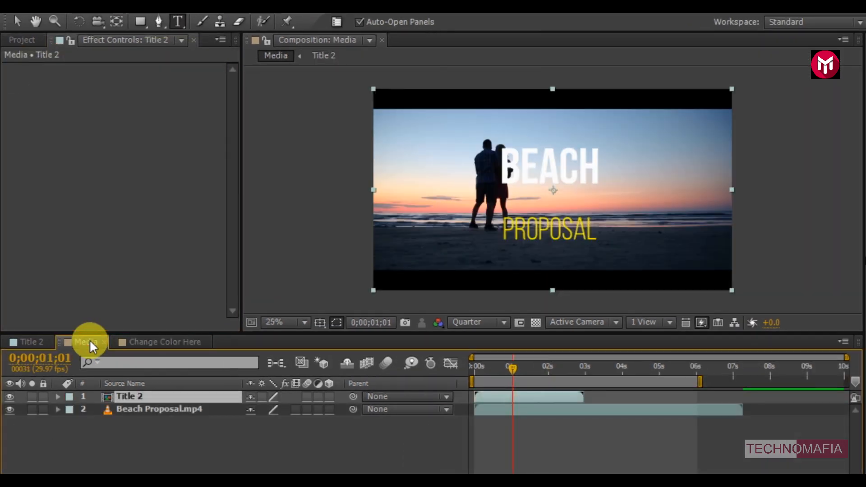
Step: Scale the Title 2 layer to 50% and drag it toward the lower right
click(86, 342)
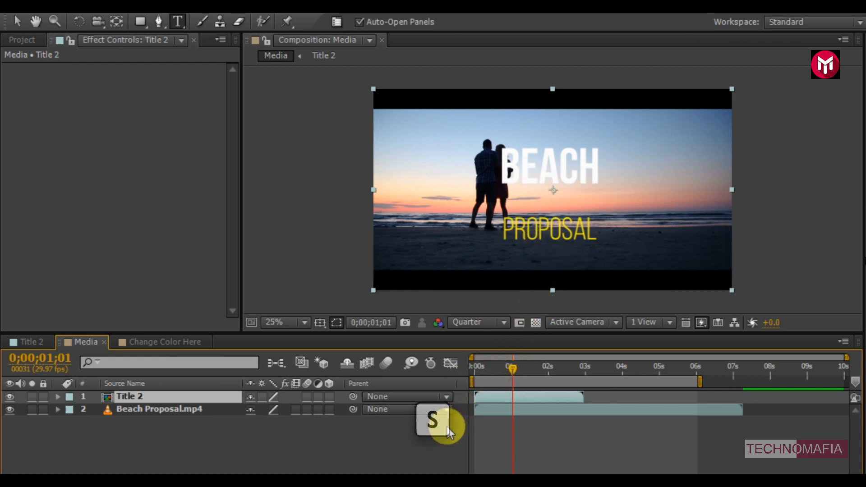
key(s)
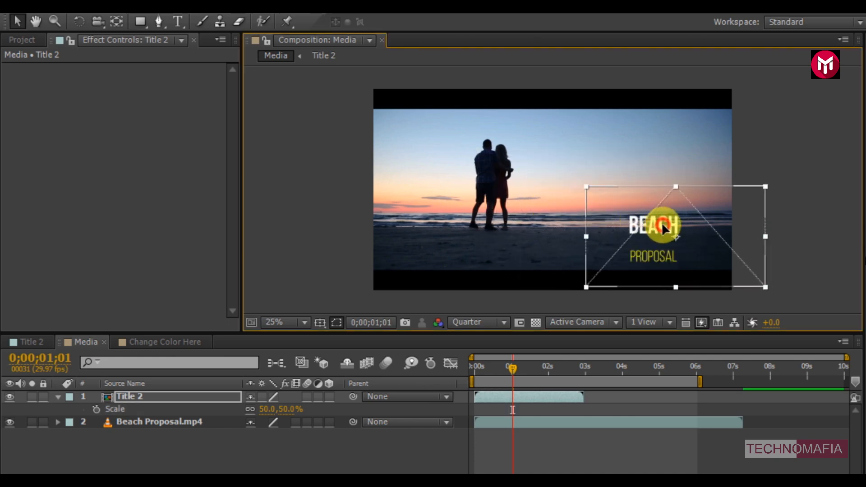
drag(655, 228, 684, 229)
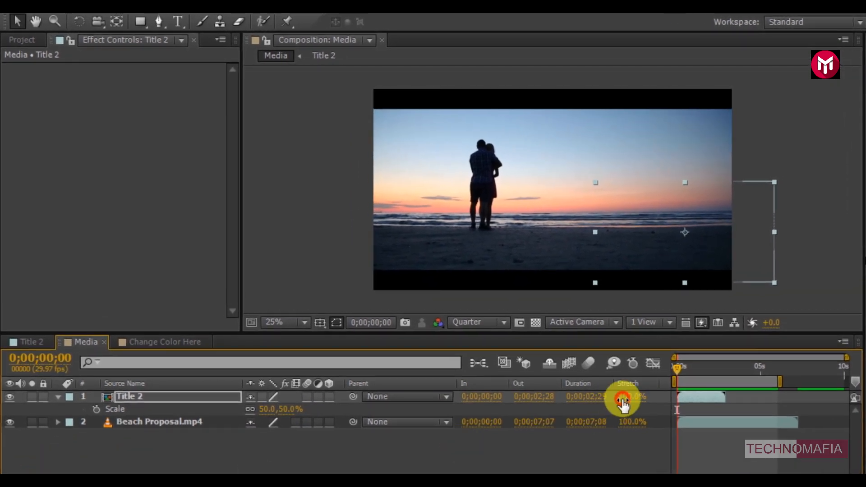
Step: Apply a 150 Stretch Factor to Title 2 in the Time Stretch dialog
click(623, 401)
text(150)
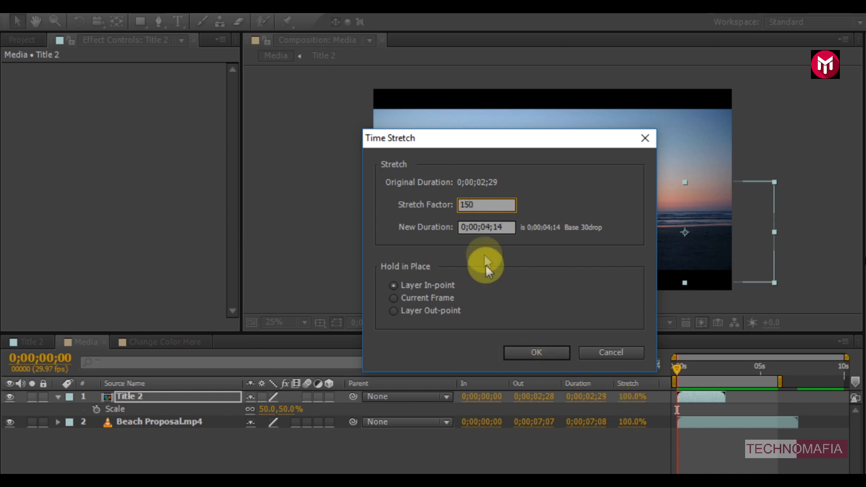
click(486, 226)
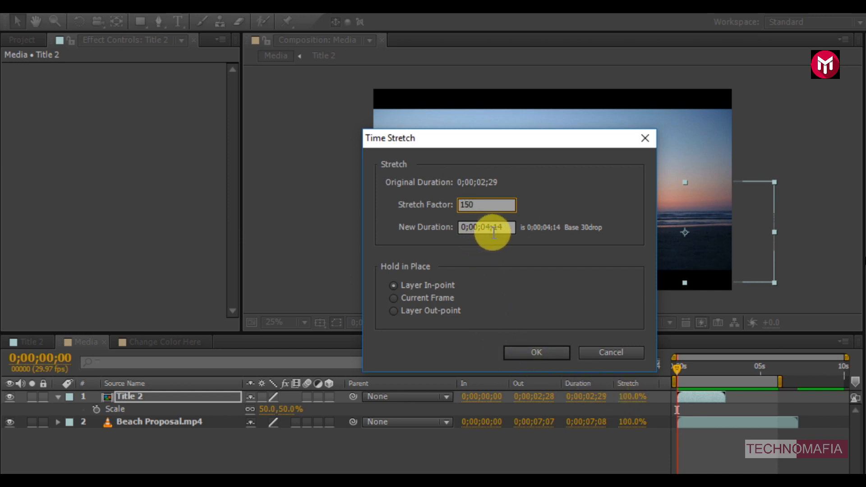
click(535, 352)
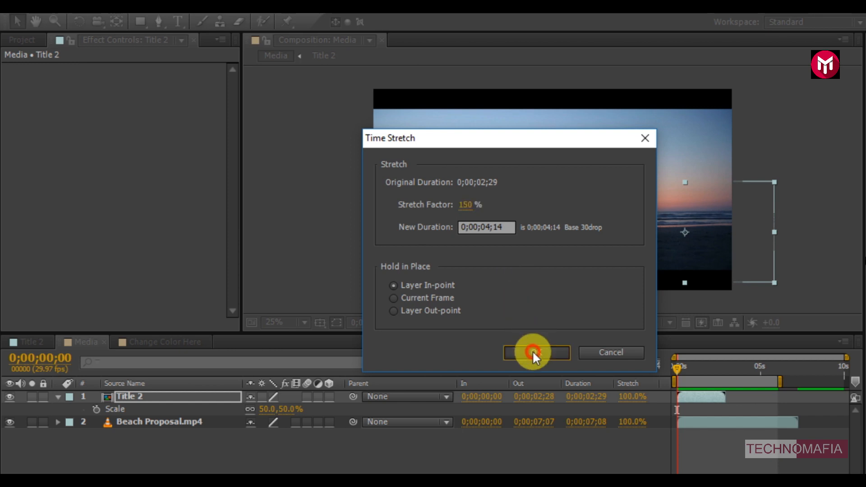
click(535, 353)
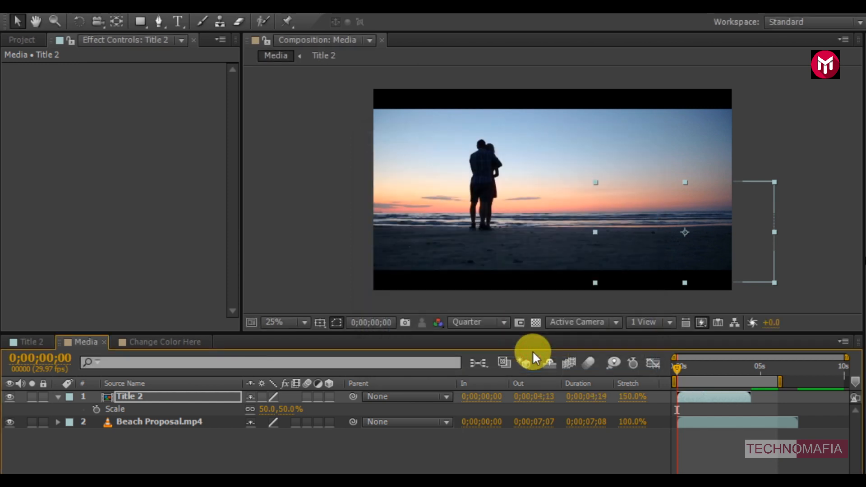